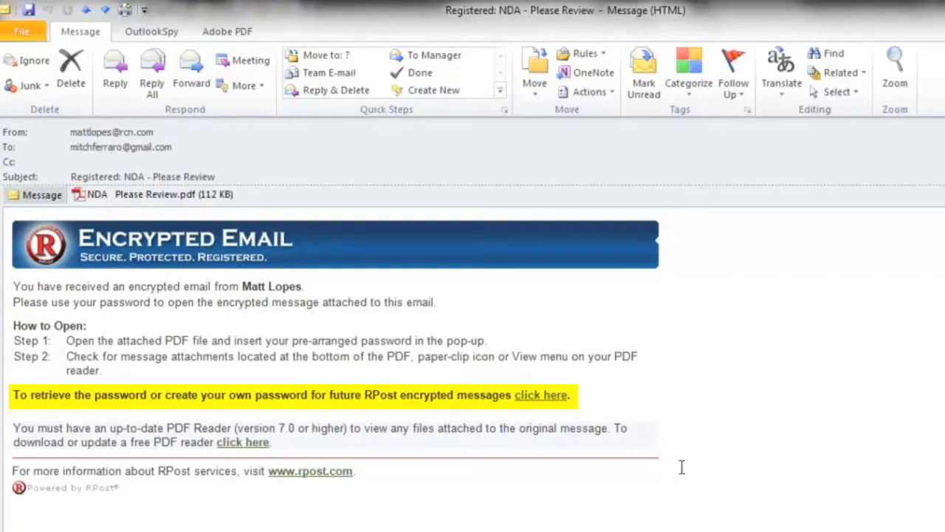
{"action": "mouse_move", "coordinate": [551, 401]}
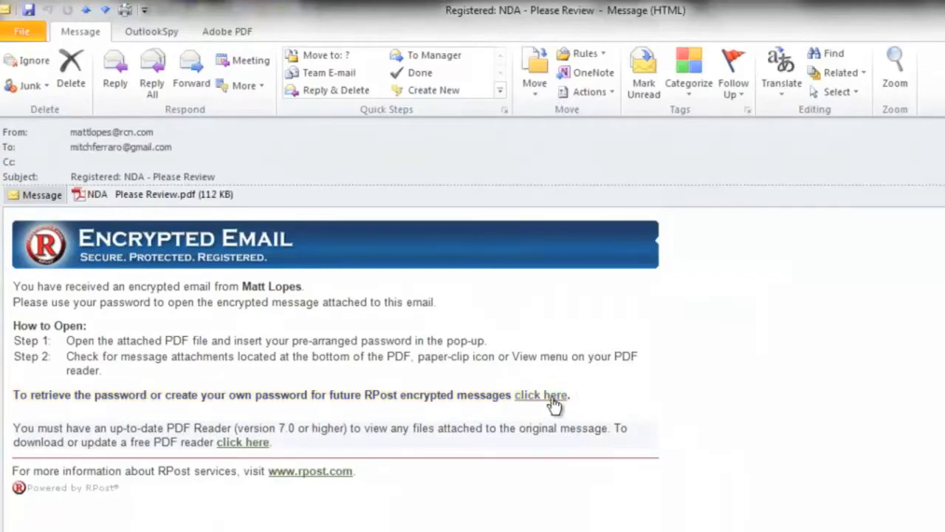
View the 'The information you Requested' RPost email and follow its 'click here' link to the set-password page.
{"action": "left_click", "coordinate": [541, 394]}
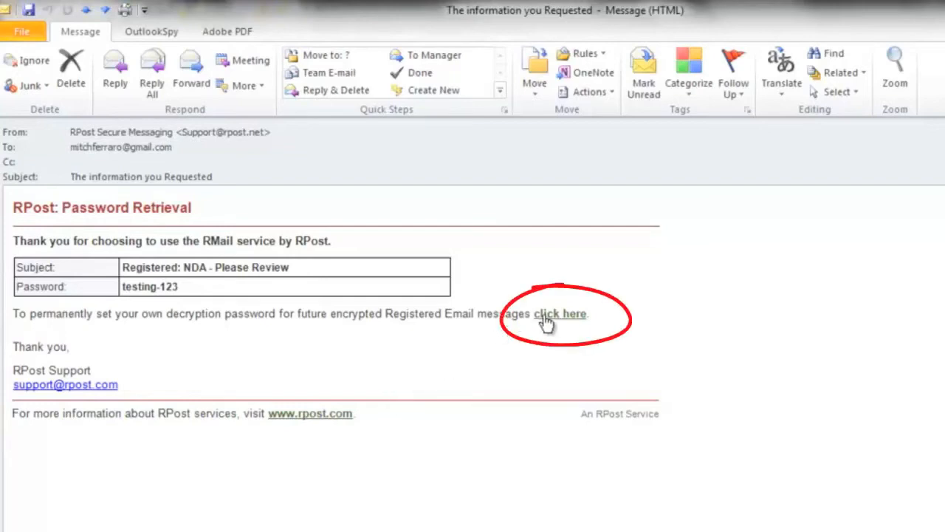
{"action": "left_click", "coordinate": [560, 313]}
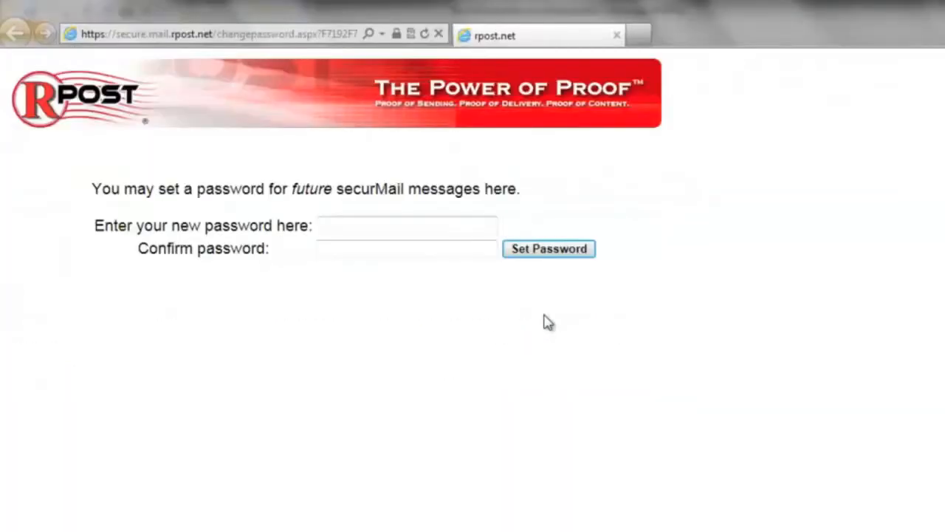